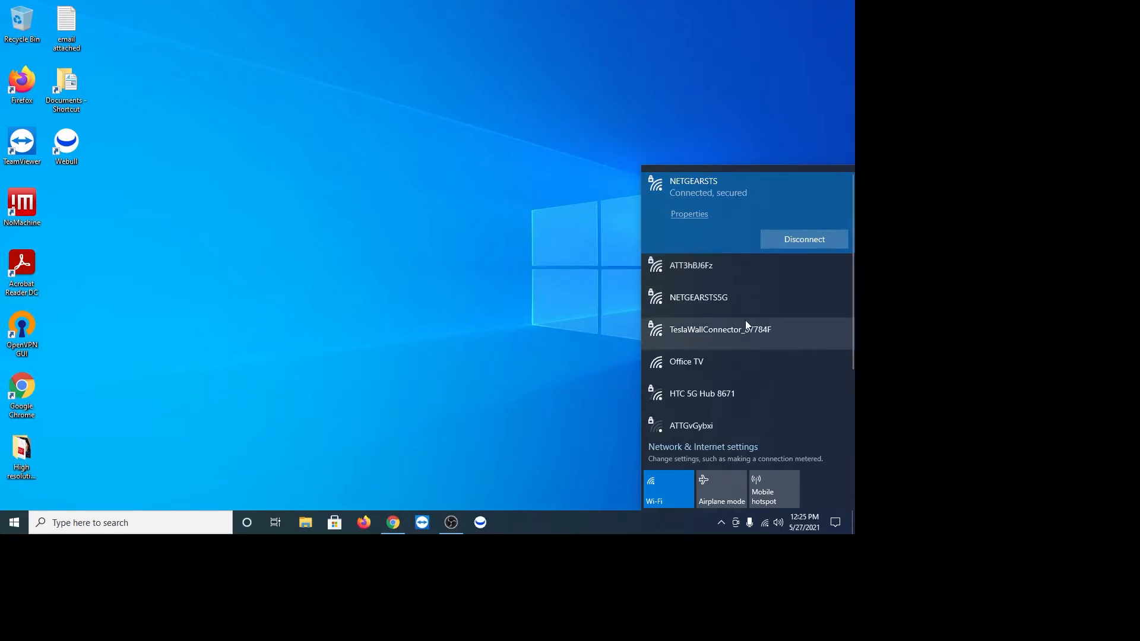
Join the TeslaWallConnector_87784F Wi-Fi network and bring up the web browser
click(720, 330)
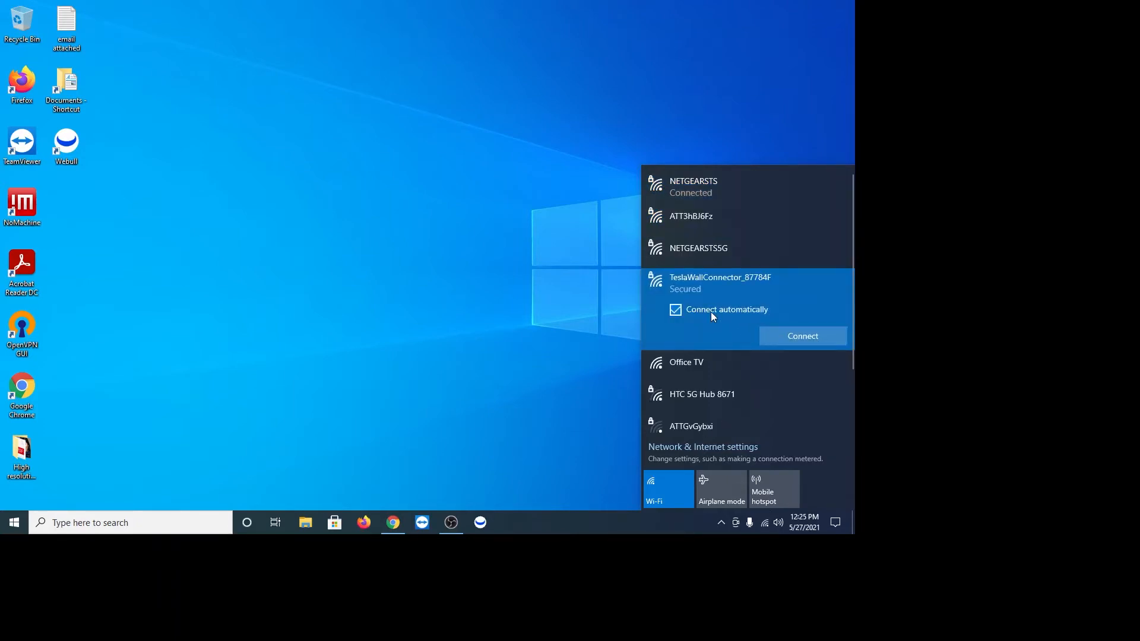
click(802, 336)
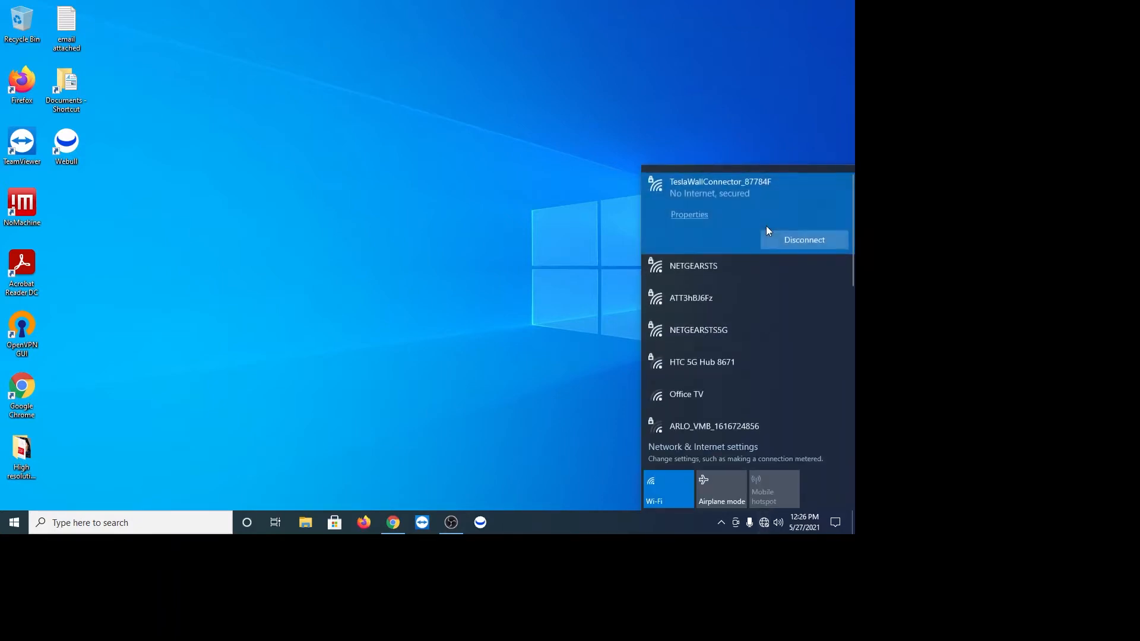
mouse_move(428, 506)
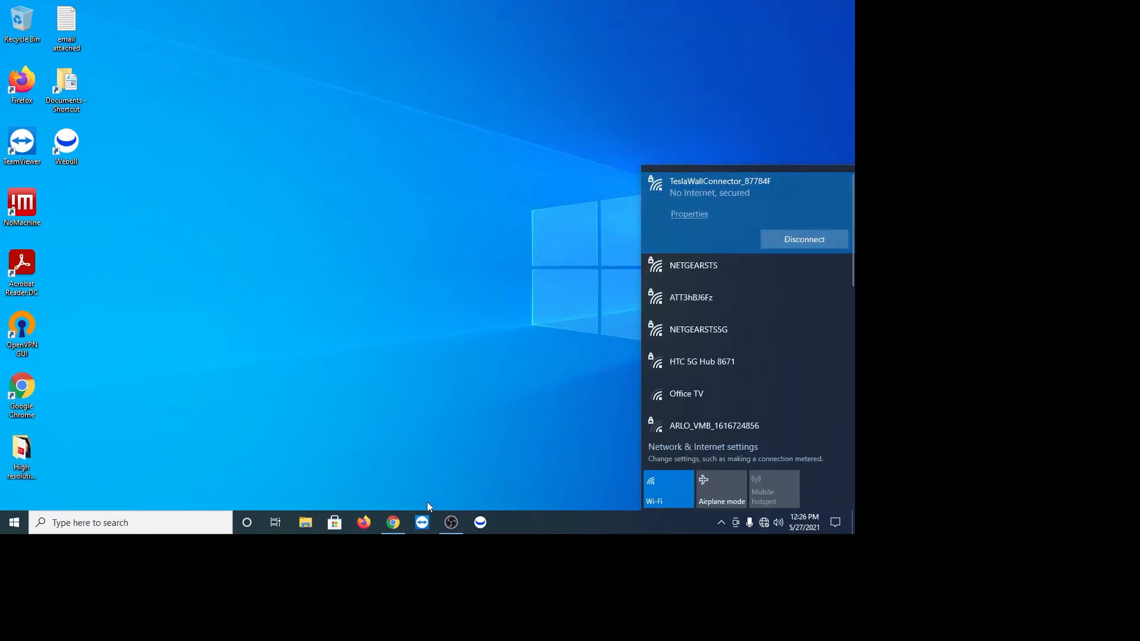
click(392, 522)
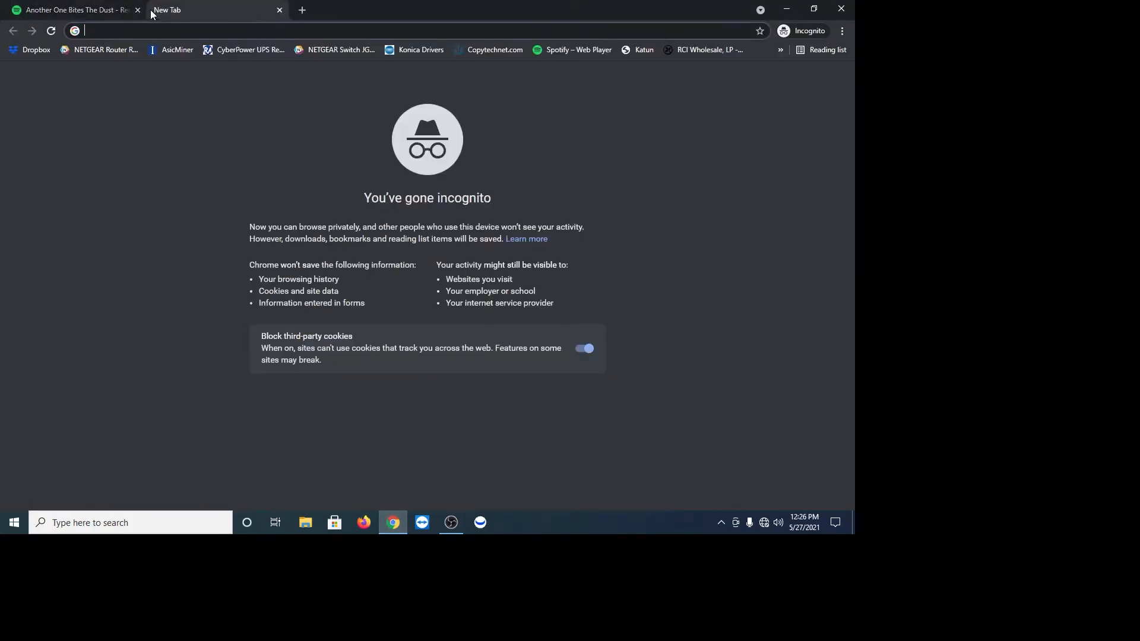
Close the extra Chrome tab and load the Wall Connector page at 192.168.92.1
click(137, 10)
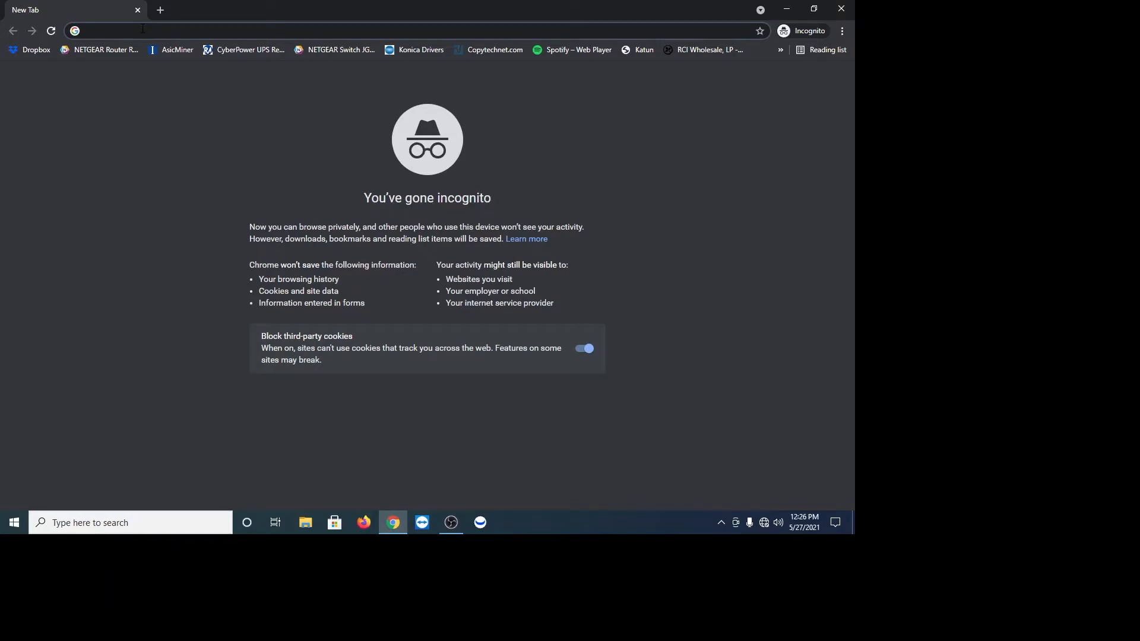
text(192.168.2.92.1)
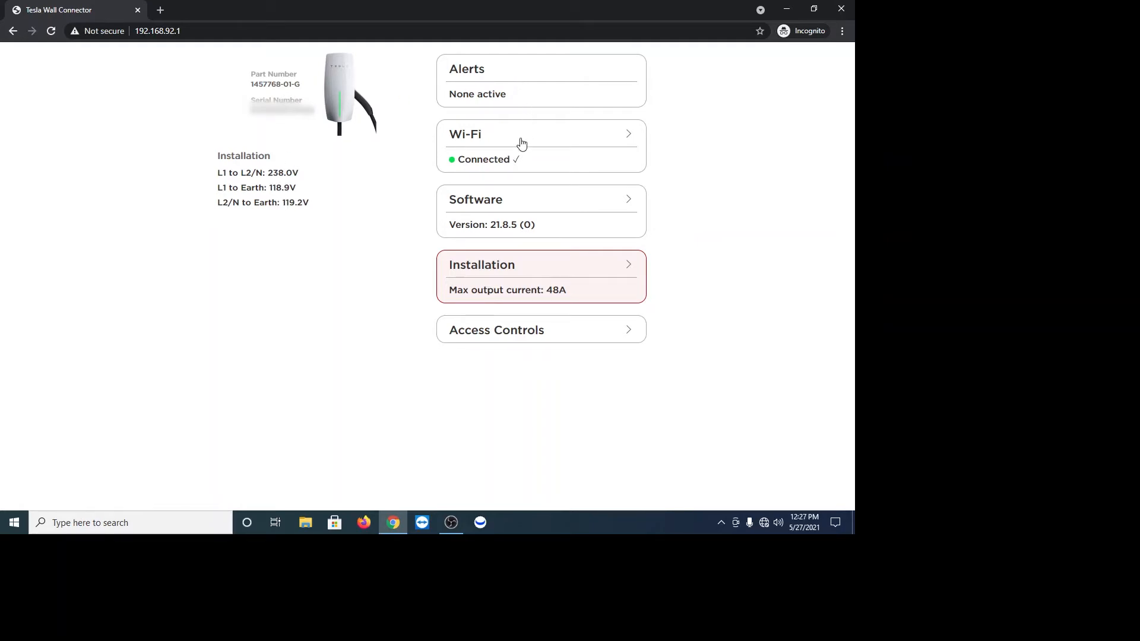
click(541, 211)
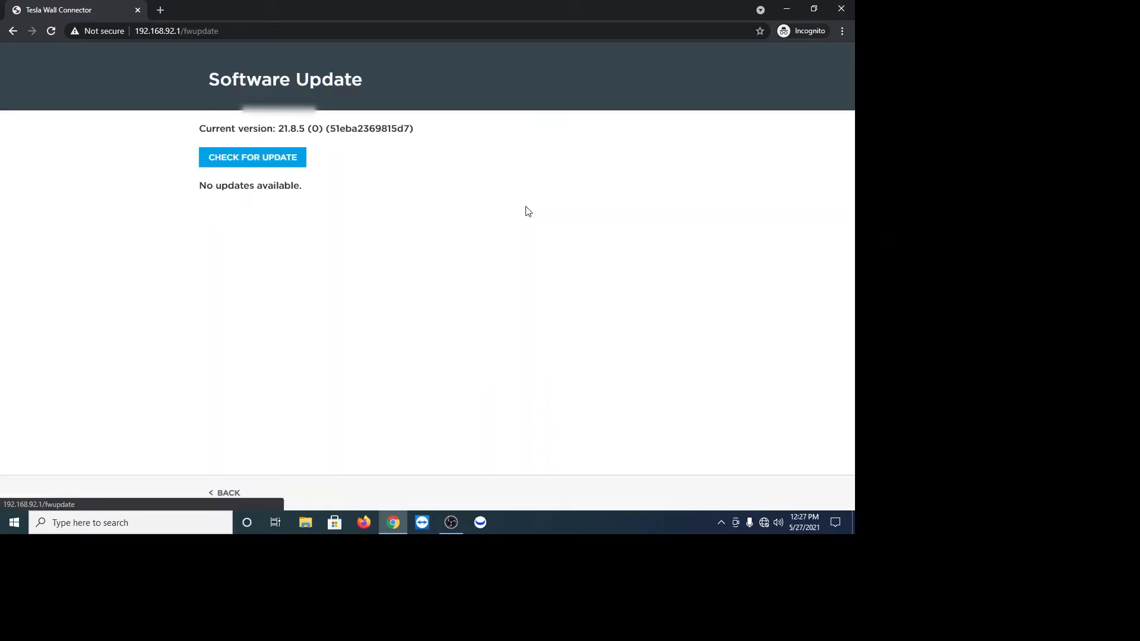
click(253, 156)
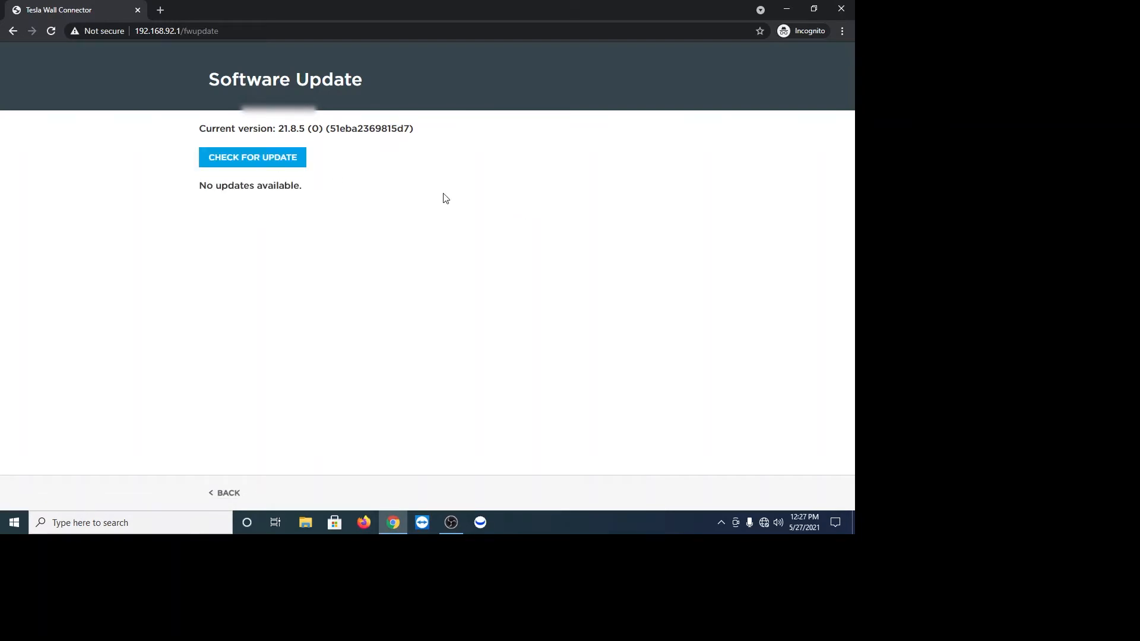
click(224, 493)
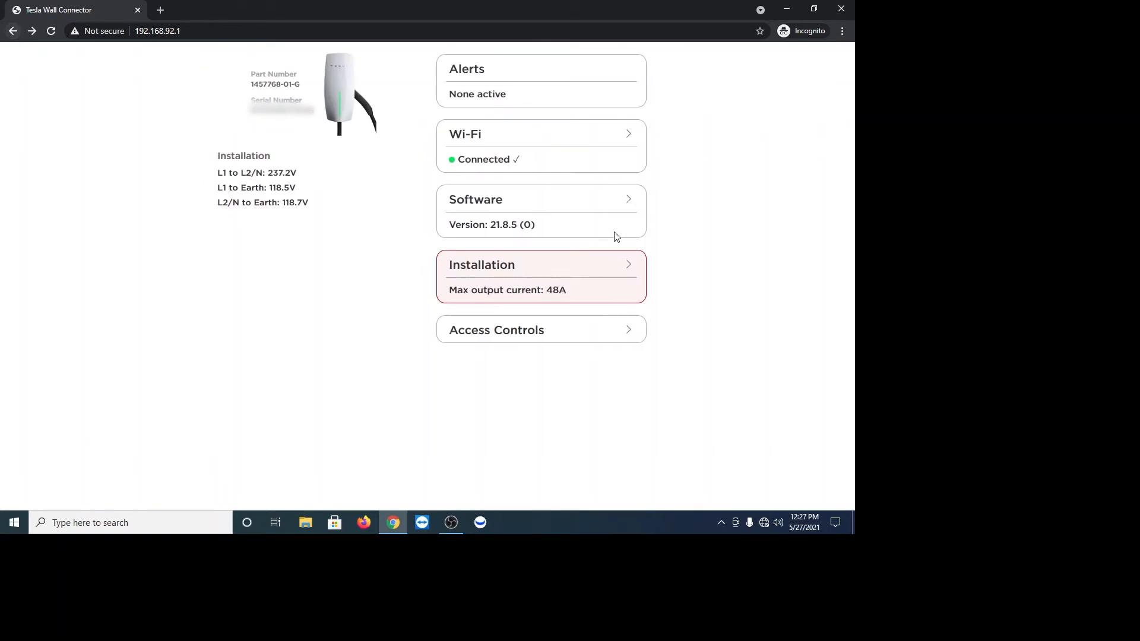
Save Installation settings with country United States and a 60A circuit breaker
click(541, 276)
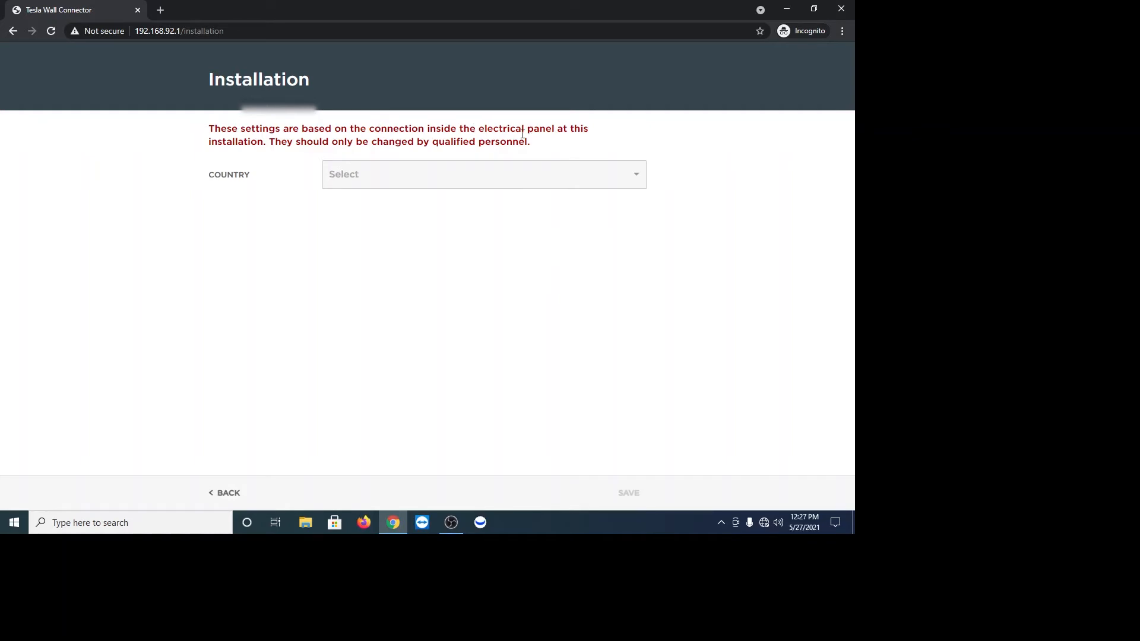
mouse_move(419, 169)
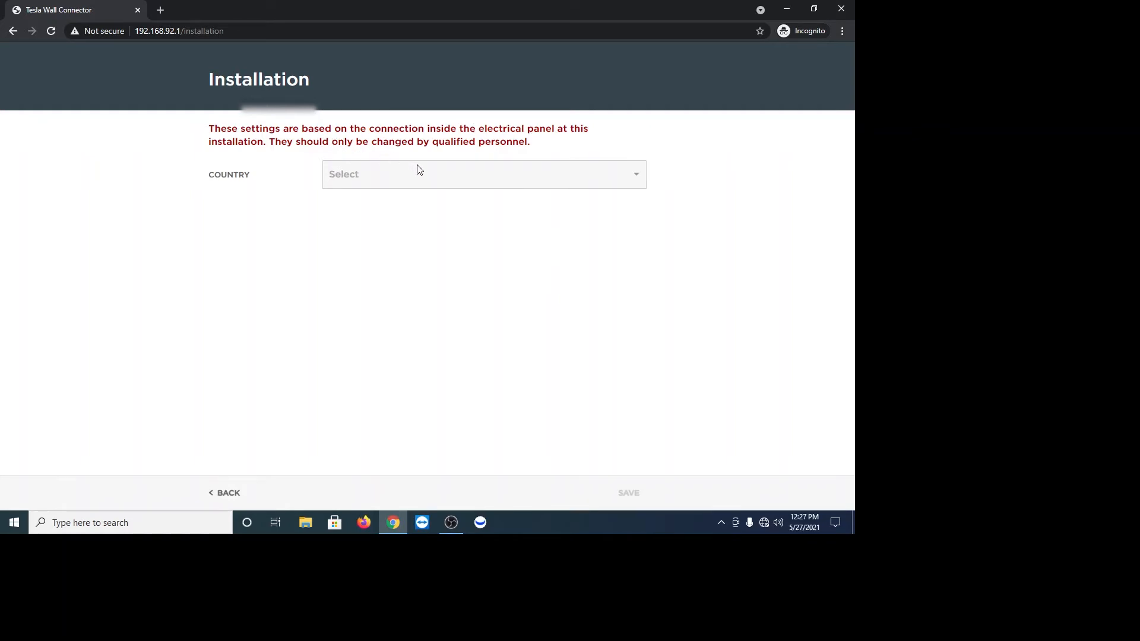
click(483, 174)
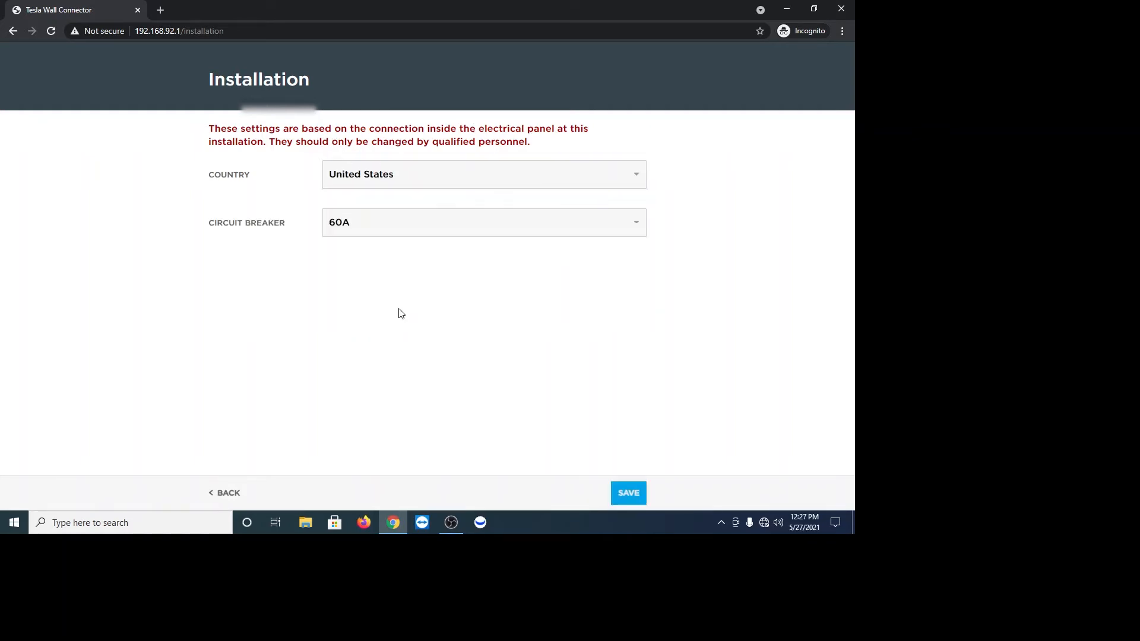
click(483, 222)
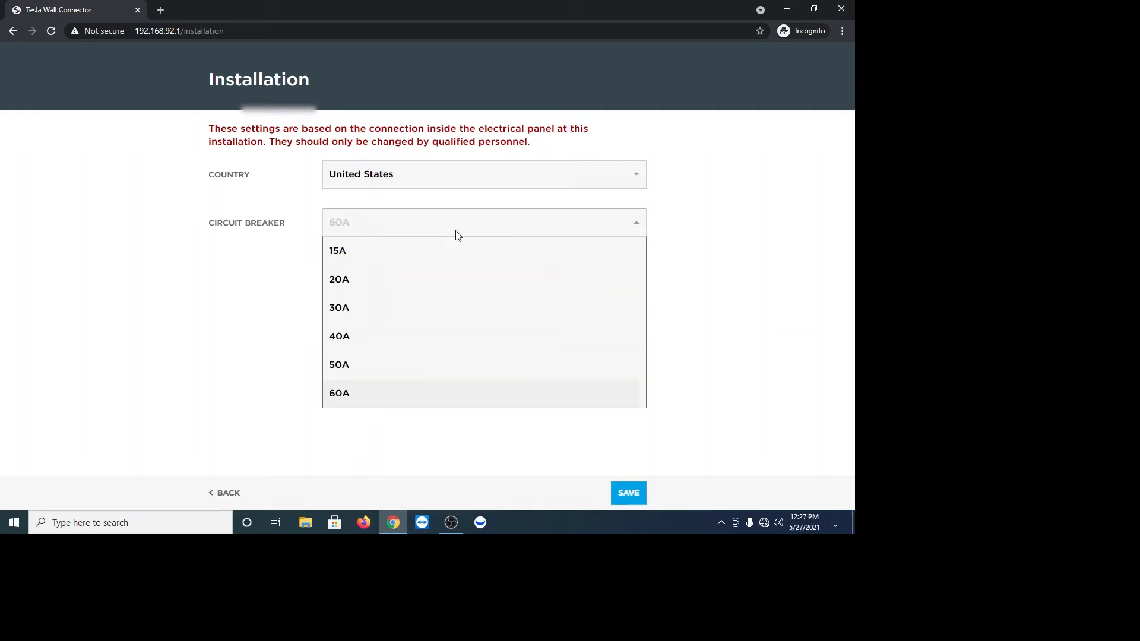
click(339, 393)
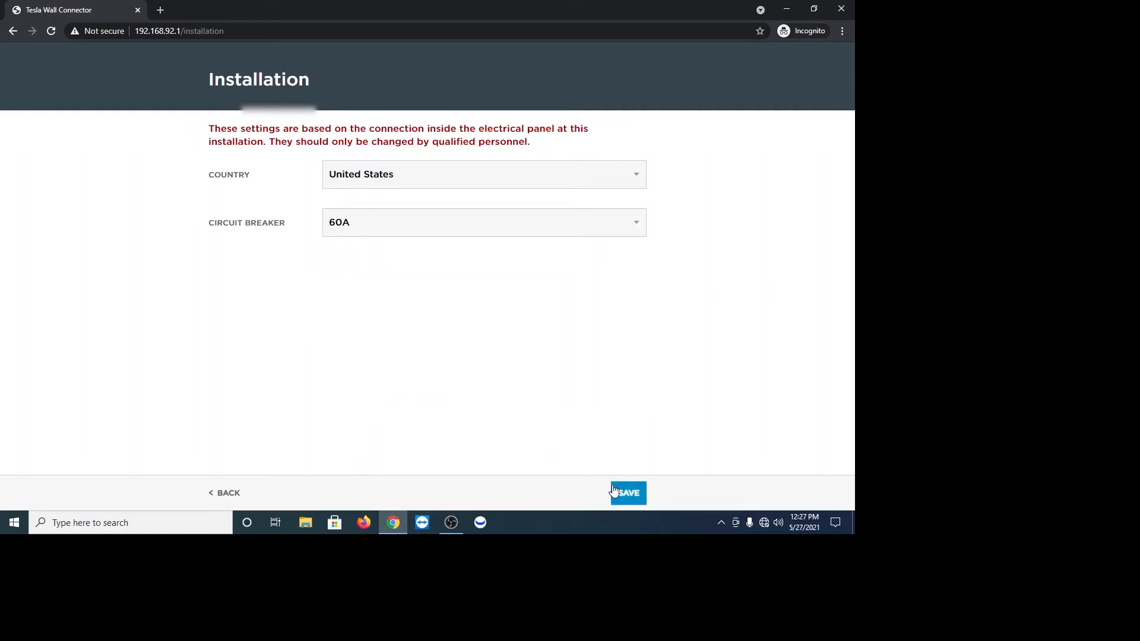
click(627, 493)
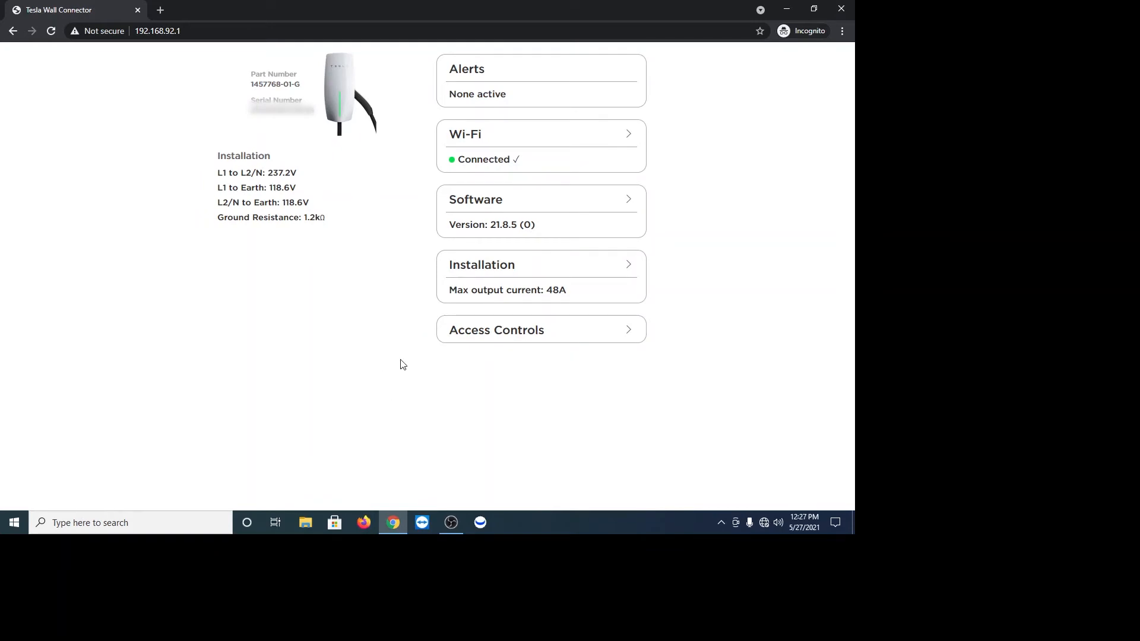
Set Access Controls' Allowed Vehicles for Charging to All Vehicles and save
click(541, 330)
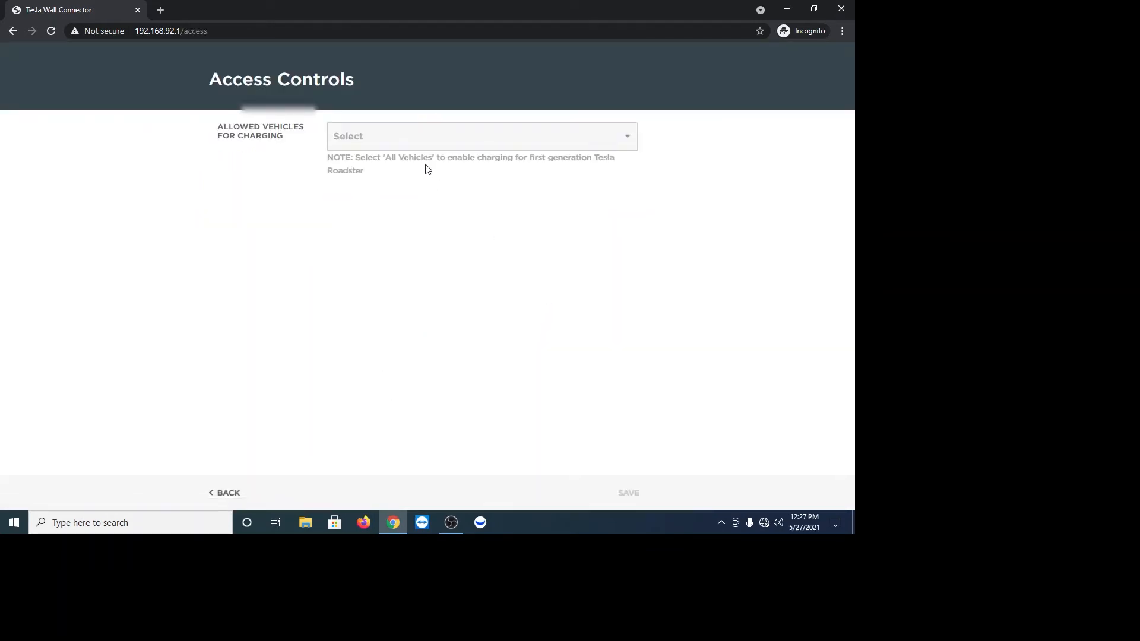
click(480, 136)
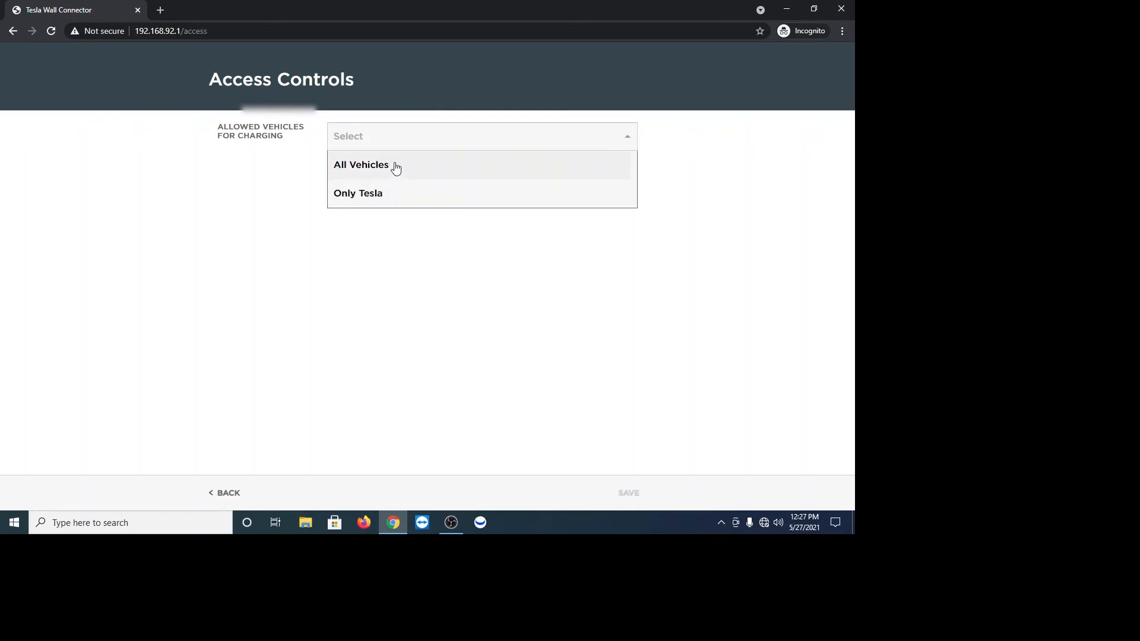
click(362, 164)
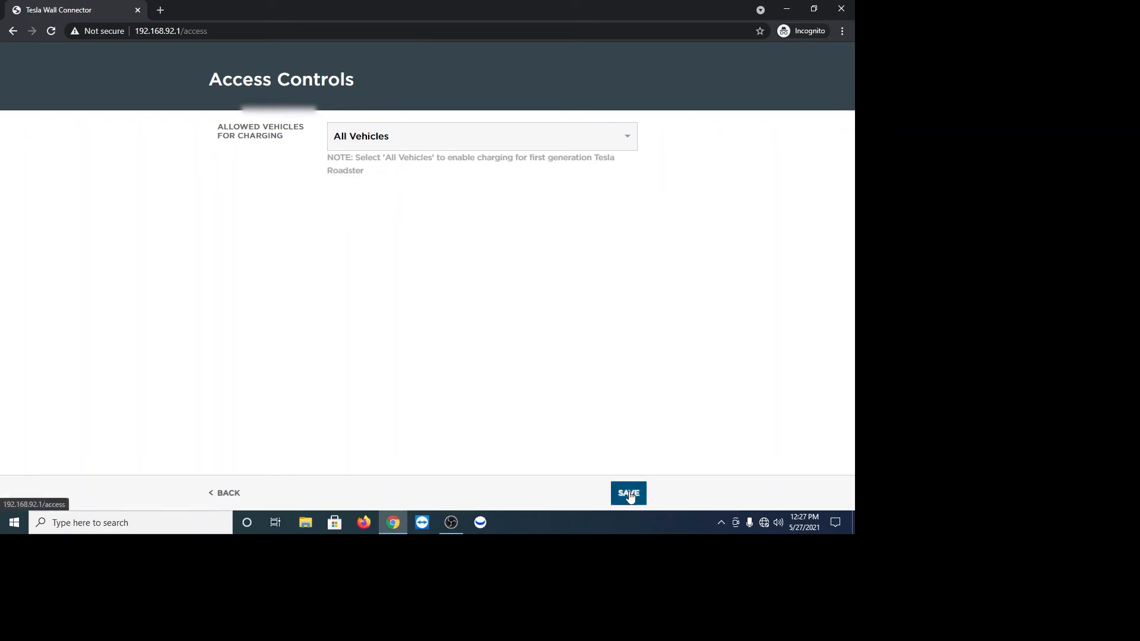
click(628, 493)
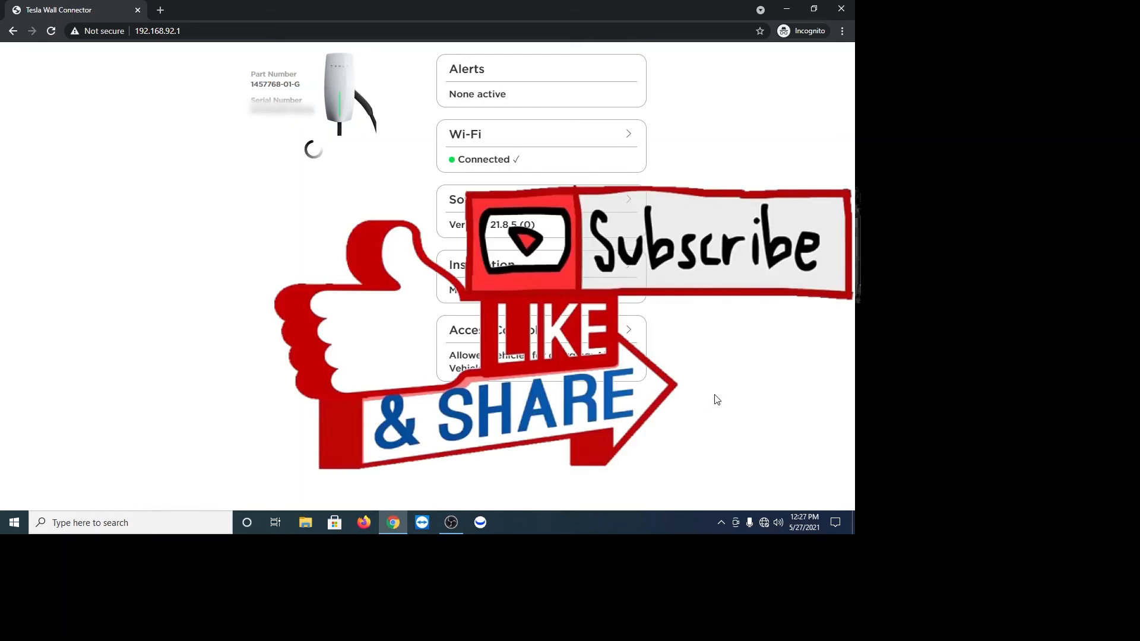
mouse_move(736, 352)
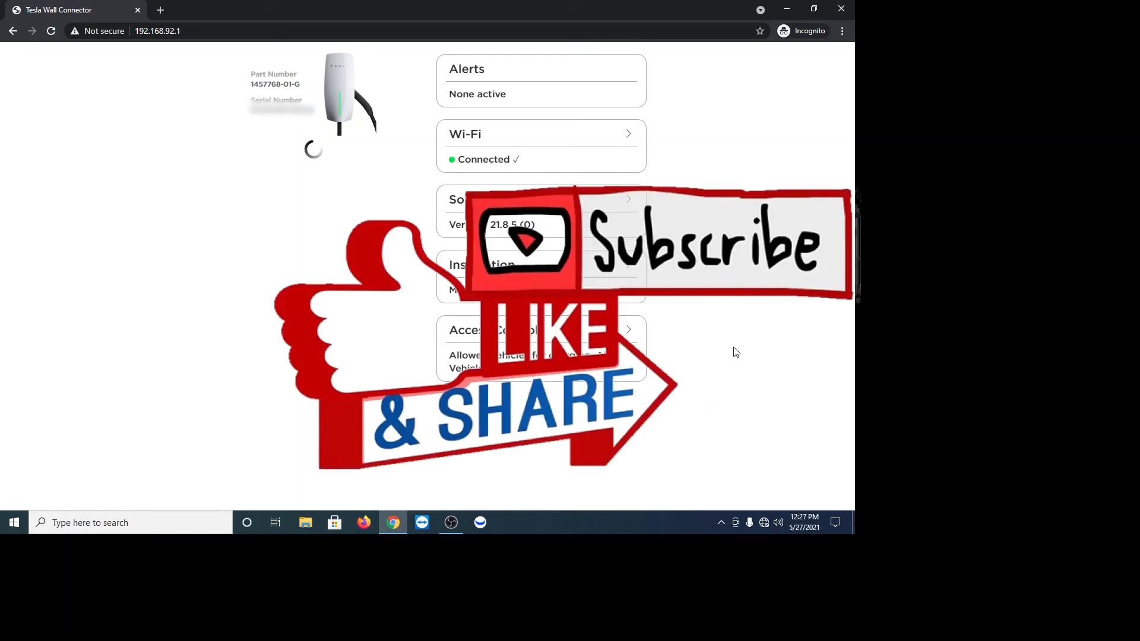